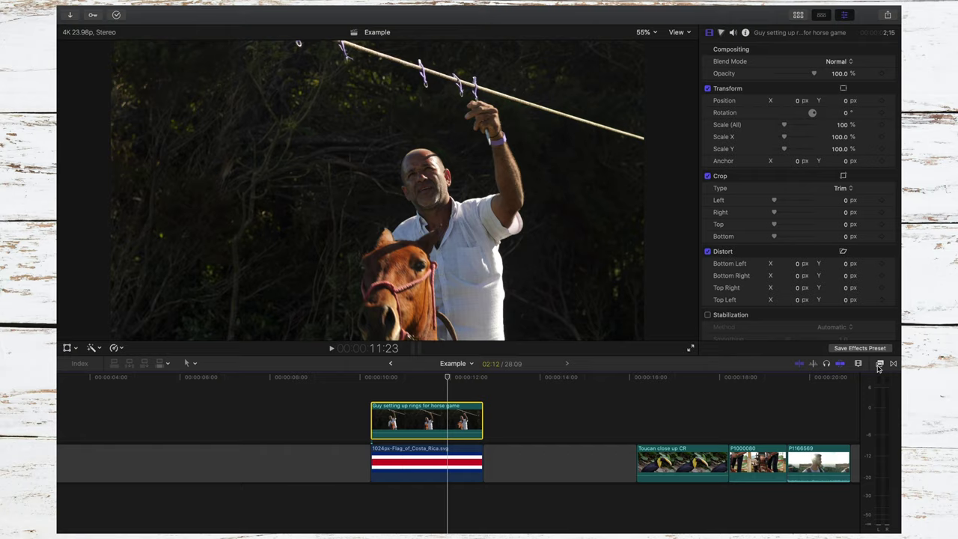
# - Apply the Frame effect to the horse clip and try Aged Stacked, Beige and White styles
pyautogui.click(880, 363)
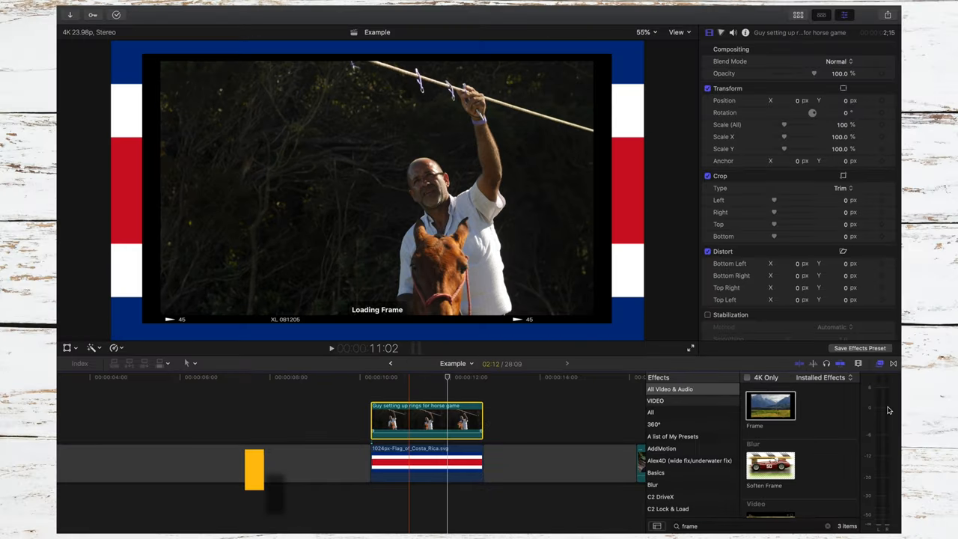
pyautogui.doubleClick(770, 404)
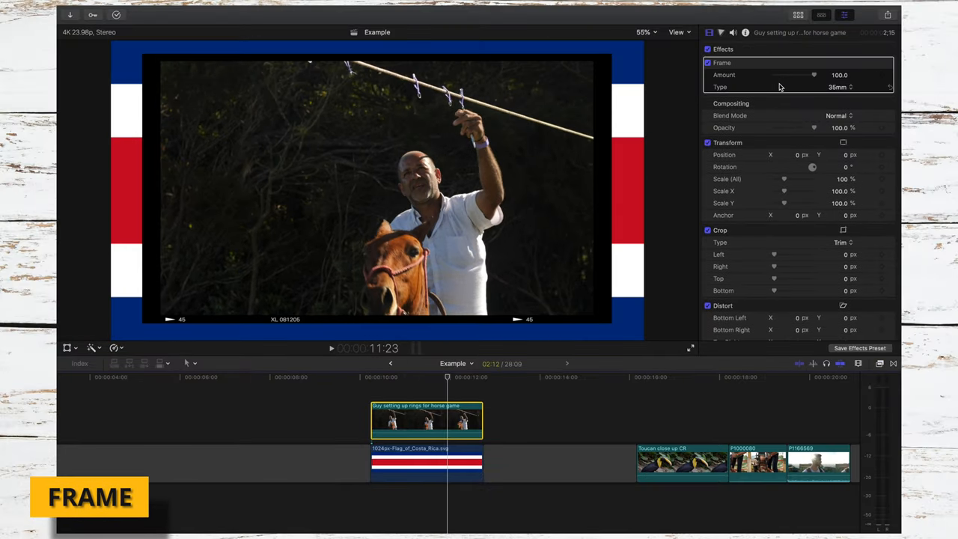
pyautogui.moveTo(646, 82)
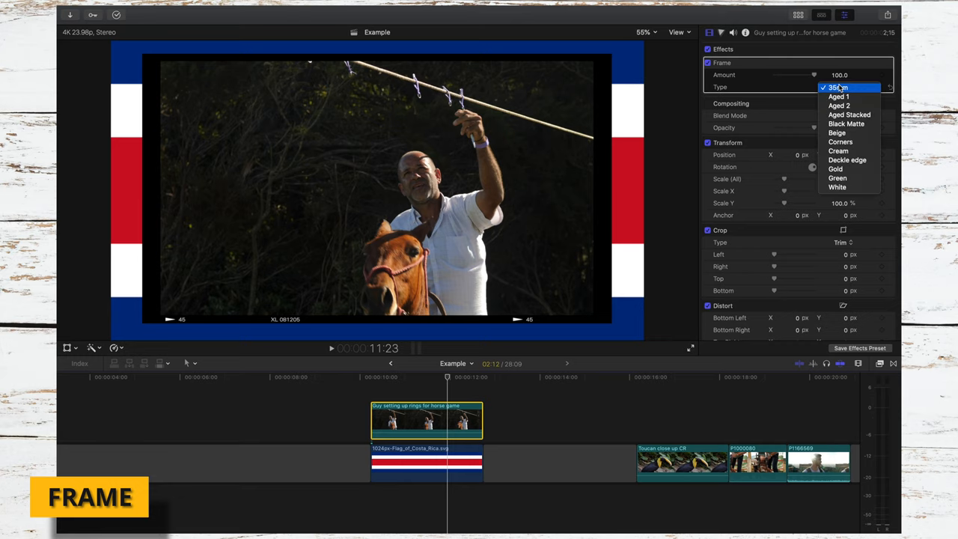
pyautogui.click(849, 114)
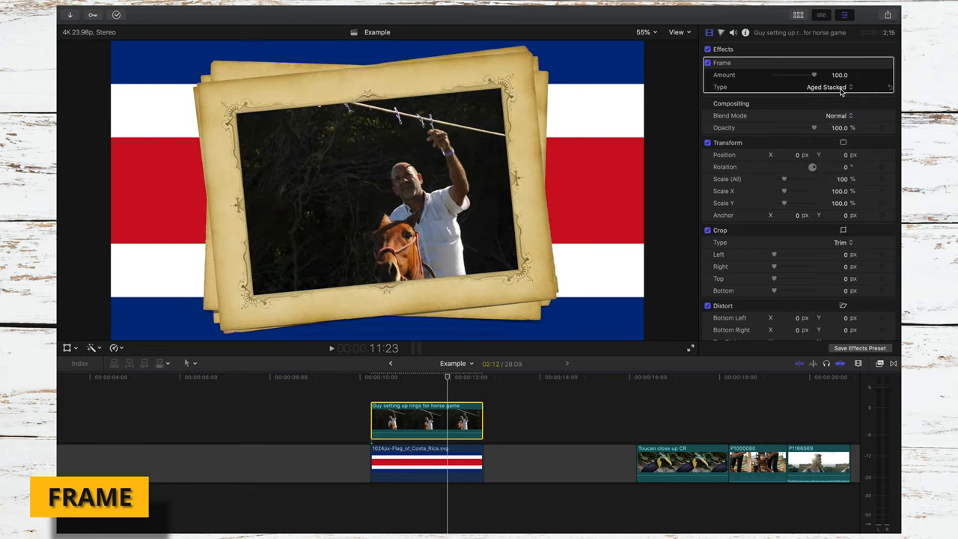
pyautogui.click(834, 86)
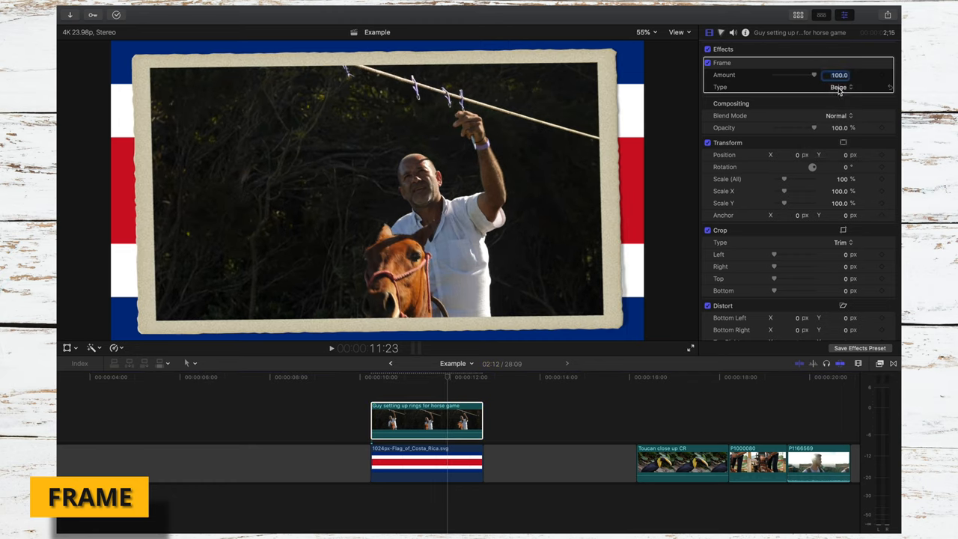
pyautogui.click(839, 87)
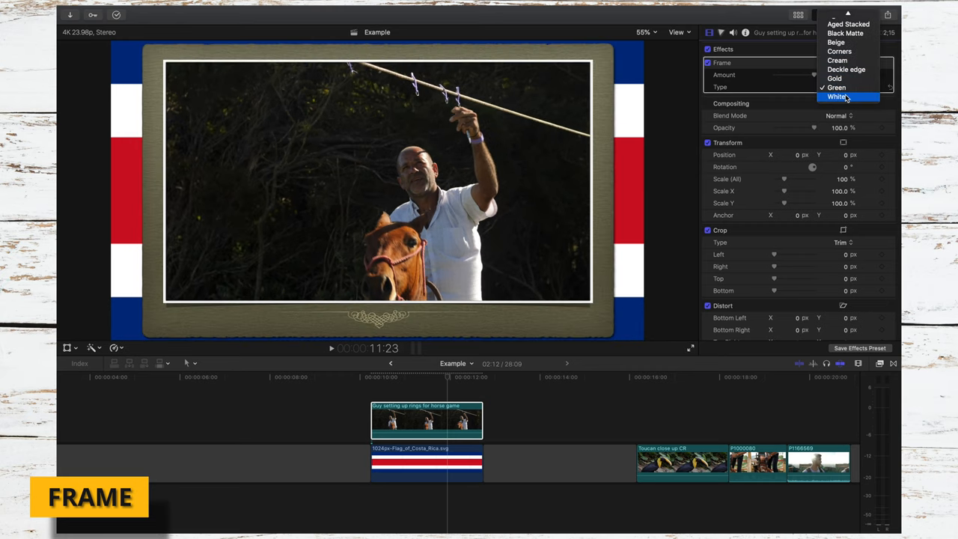
pyautogui.click(838, 96)
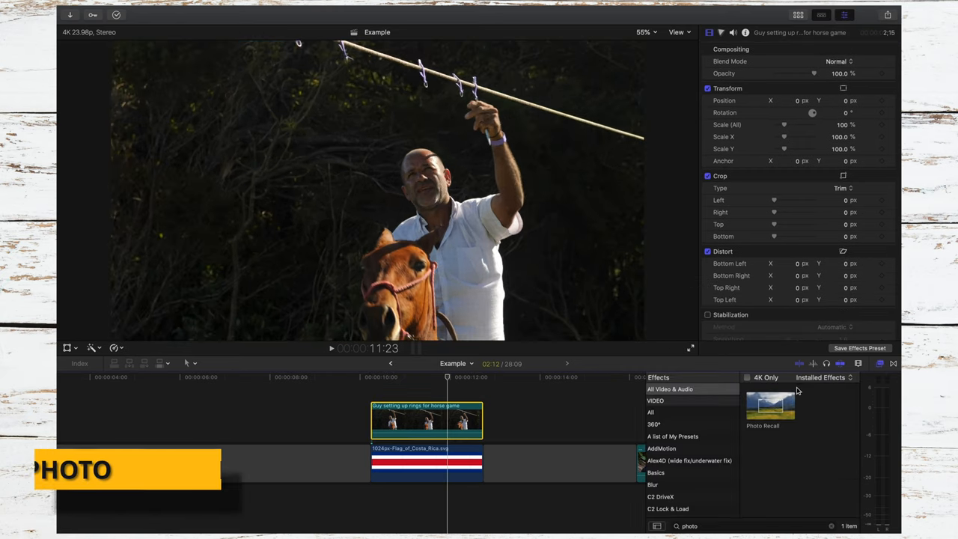
# - Apply Photo Recall in Instant style and raise Separation to about 66
pyautogui.doubleClick(770, 404)
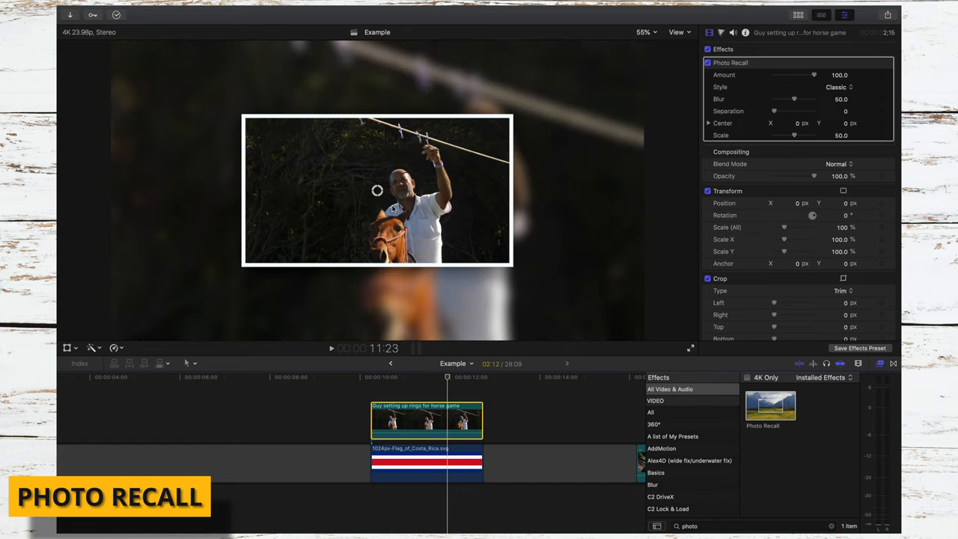
pyautogui.moveTo(360, 83)
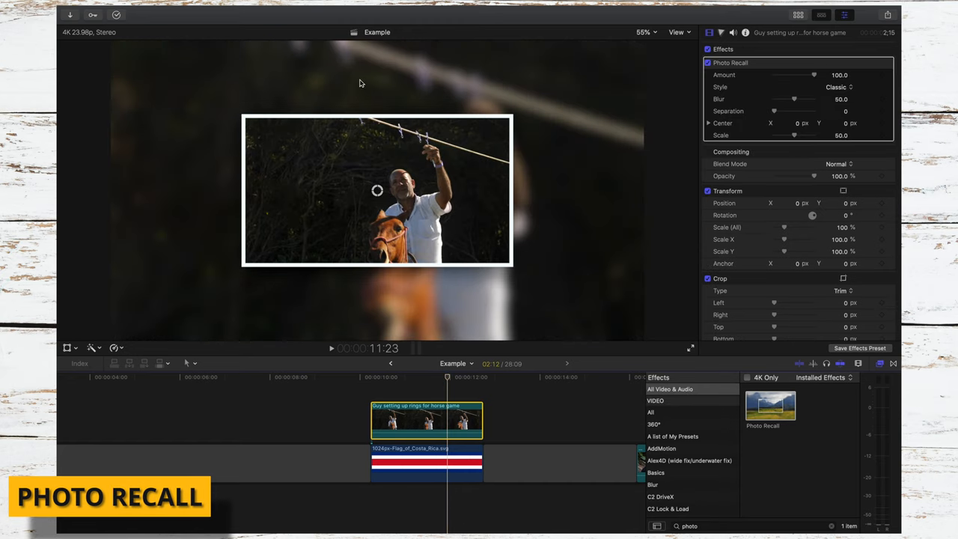
pyautogui.moveTo(550, 230)
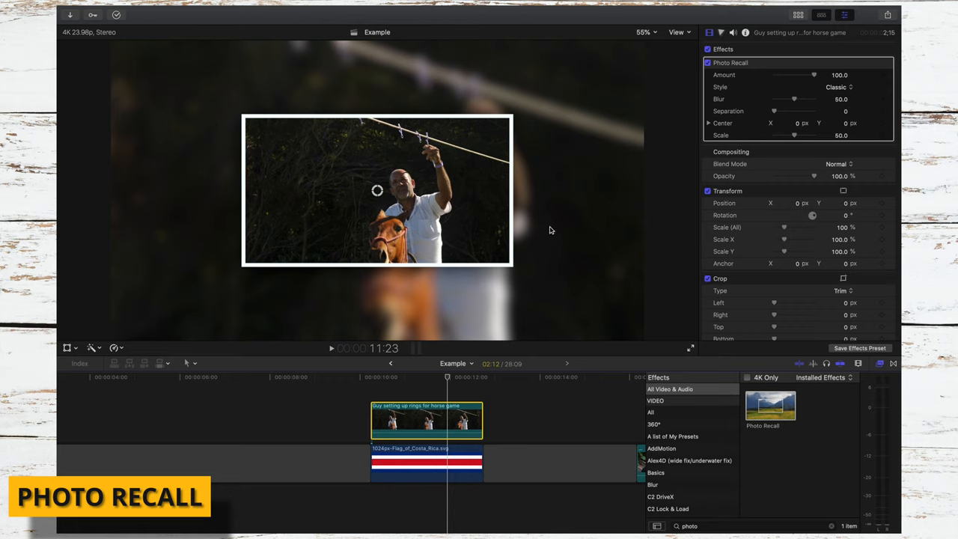
pyautogui.moveTo(411, 131)
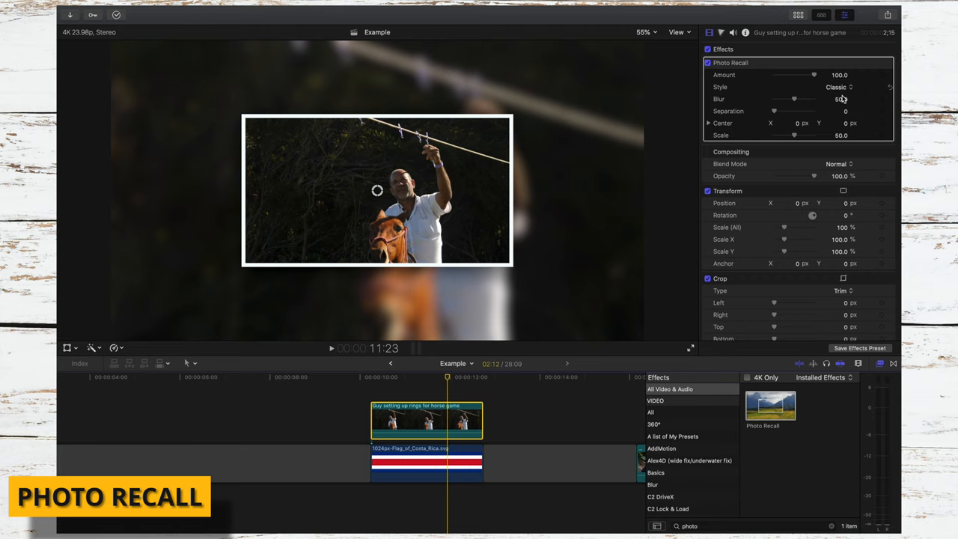
pyautogui.click(838, 87)
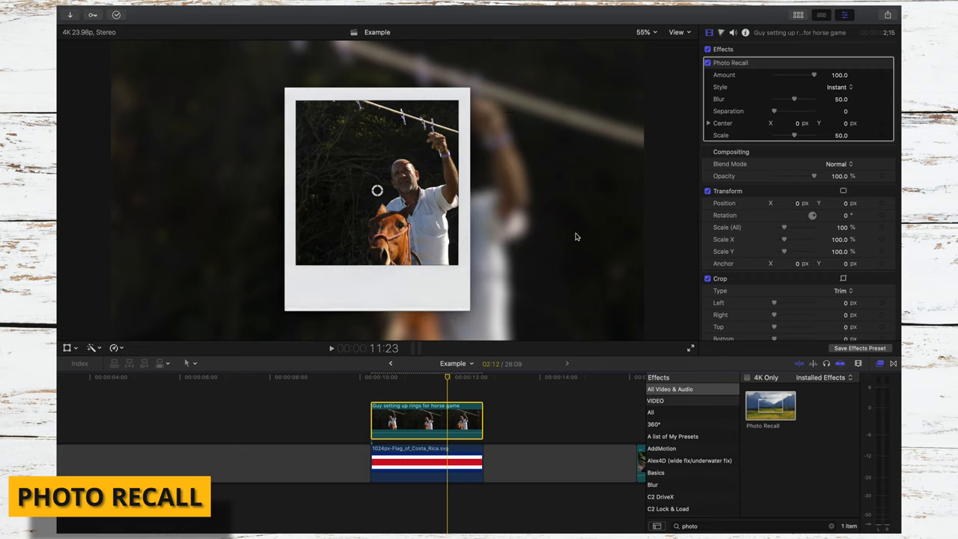
pyautogui.moveTo(795, 99); pyautogui.dragTo(775, 99)
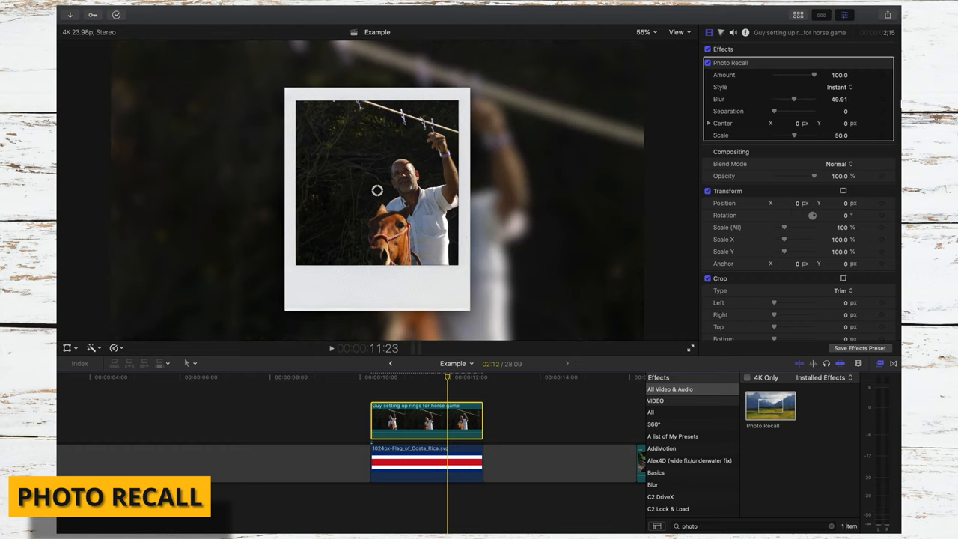
pyautogui.moveTo(774, 111); pyautogui.dragTo(790, 111)
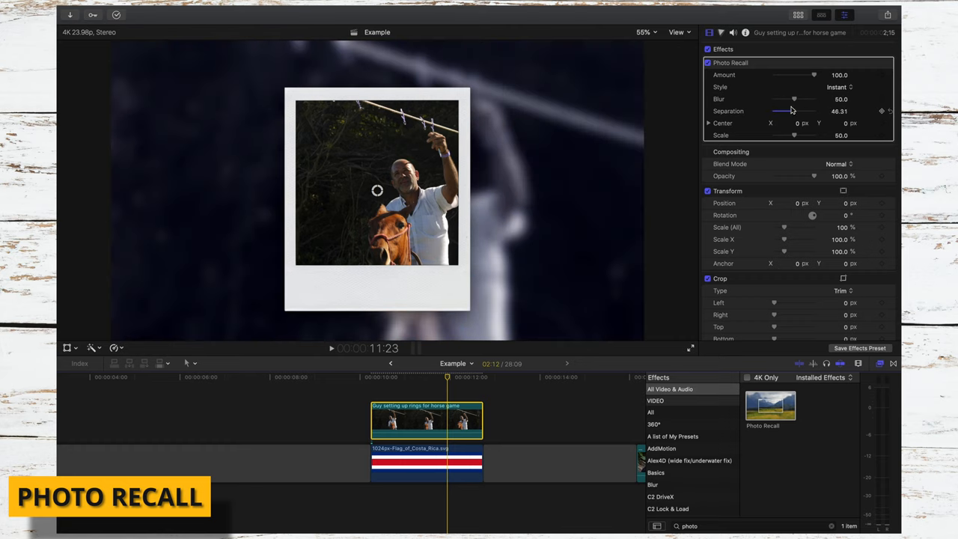
pyautogui.moveTo(788, 110); pyautogui.dragTo(803, 111)
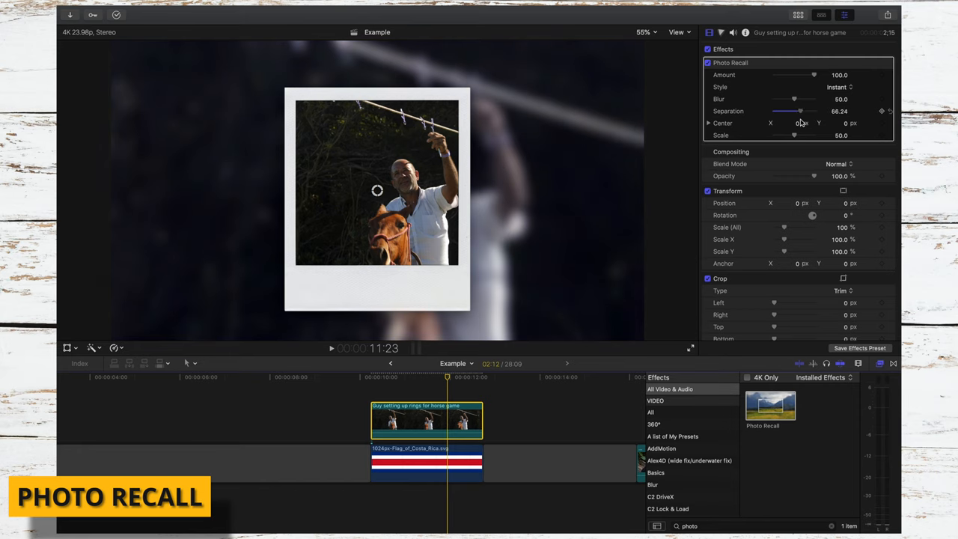
pyautogui.moveTo(799, 111); pyautogui.dragTo(804, 110)
pyautogui.write('visual')
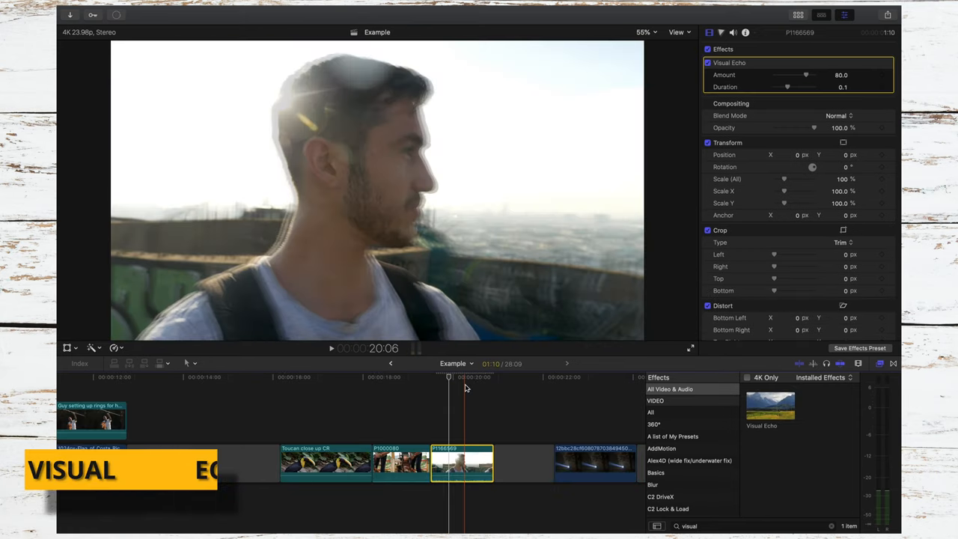
# - Set P1166569's Visual Echo amount to 93.81 and duration to 0.16
pyautogui.moveTo(805, 75); pyautogui.dragTo(812, 75)
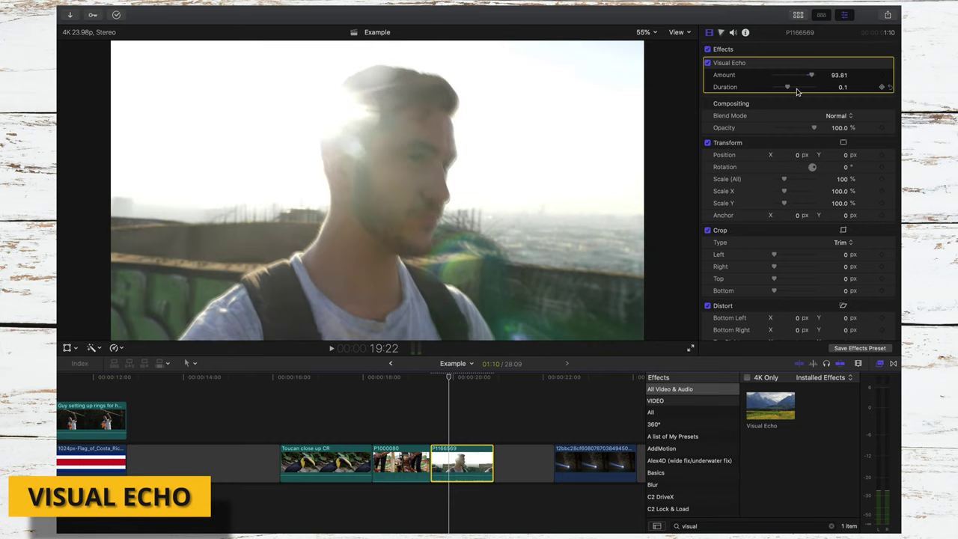
pyautogui.moveTo(788, 87); pyautogui.dragTo(794, 87)
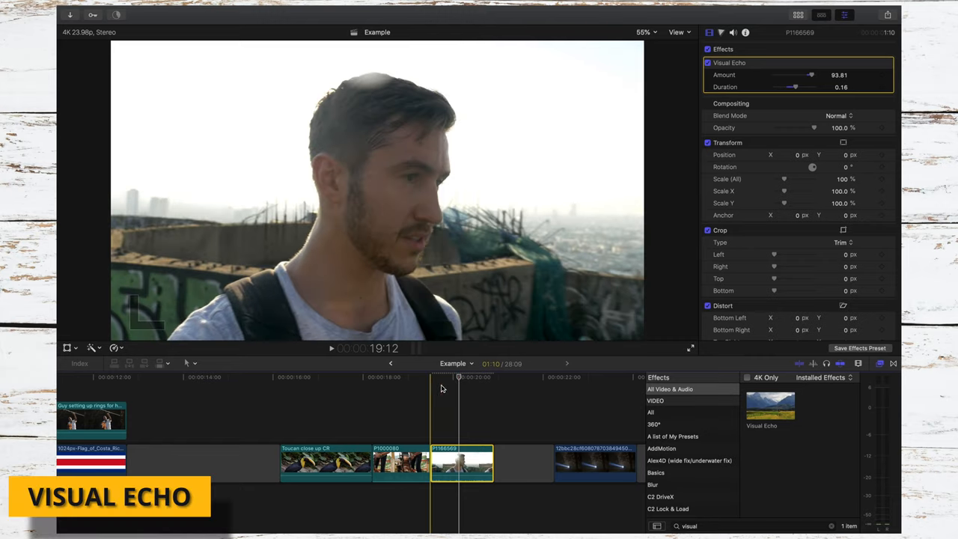
pyautogui.click(400, 462)
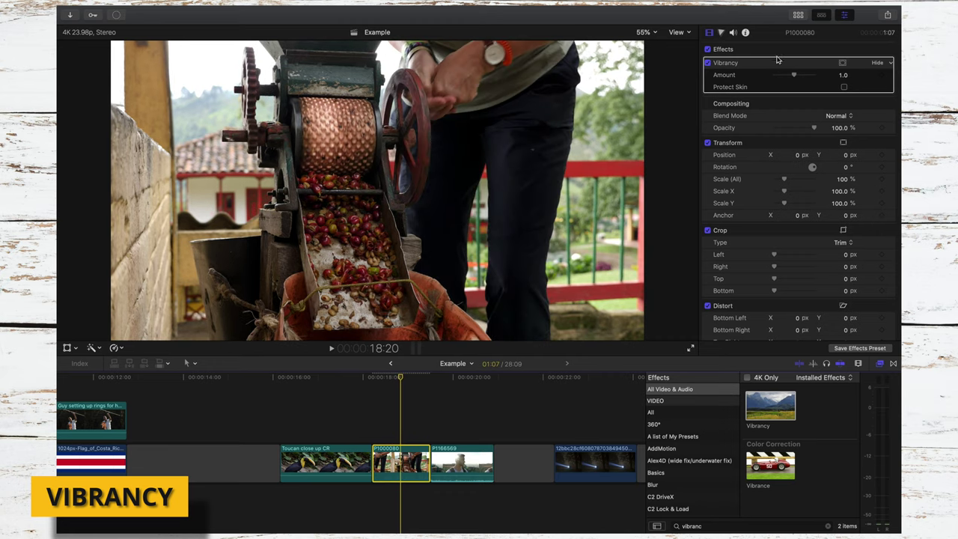
# - Settle the coffee clip's Vibrancy amount at 1.15 and toggle Protect Skin
pyautogui.moveTo(793, 74); pyautogui.dragTo(802, 75)
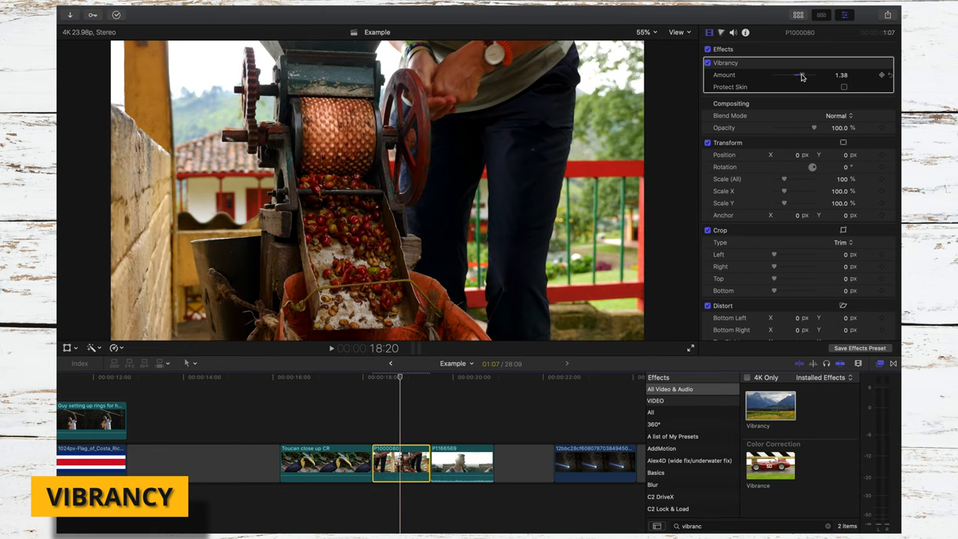
pyautogui.moveTo(801, 75); pyautogui.dragTo(797, 75)
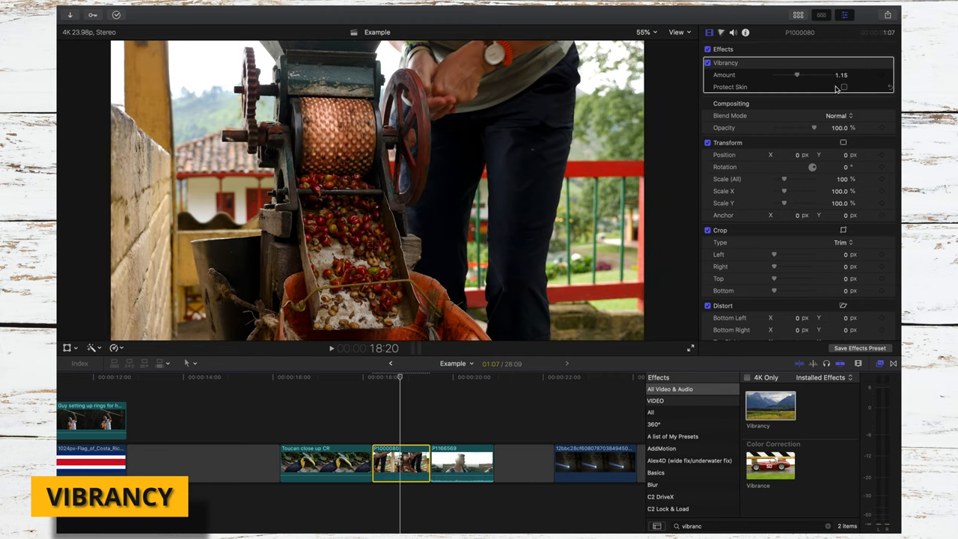
pyautogui.click(462, 462)
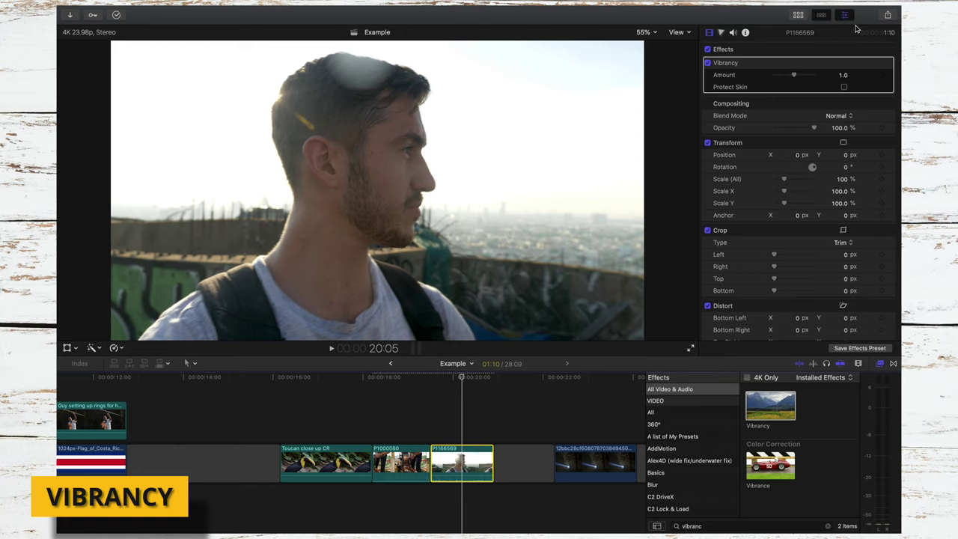
# - Raise P1166569's Vibrancy amount to about 1.31
pyautogui.moveTo(794, 75); pyautogui.dragTo(805, 75)
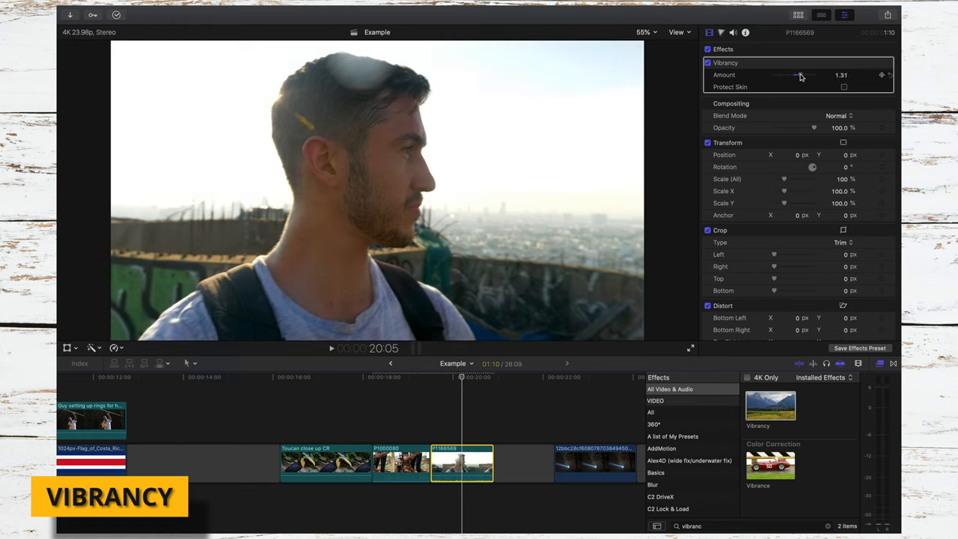
pyautogui.moveTo(796, 75); pyautogui.dragTo(791, 75)
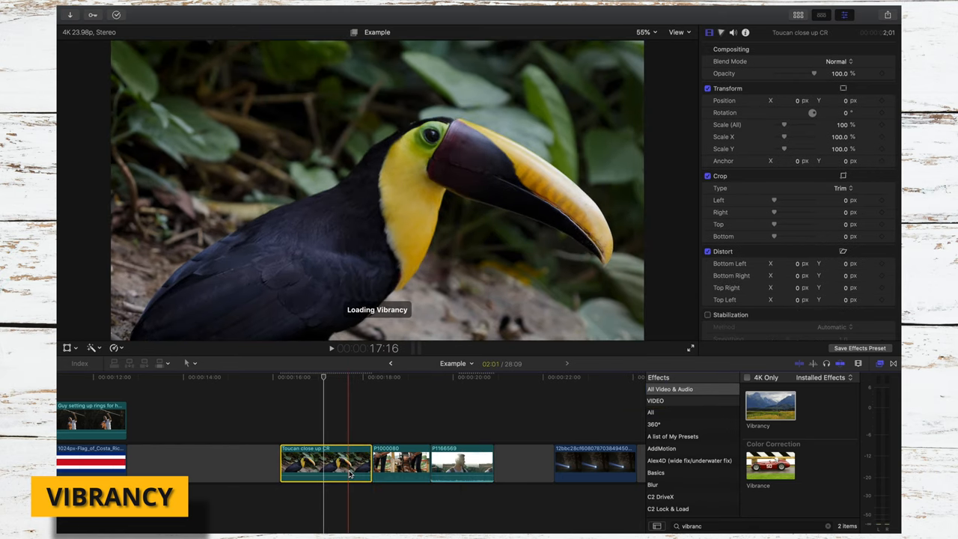
# - Apply Vibrancy to the toucan clip with its amount at about 1.37
pyautogui.doubleClick(770, 404)
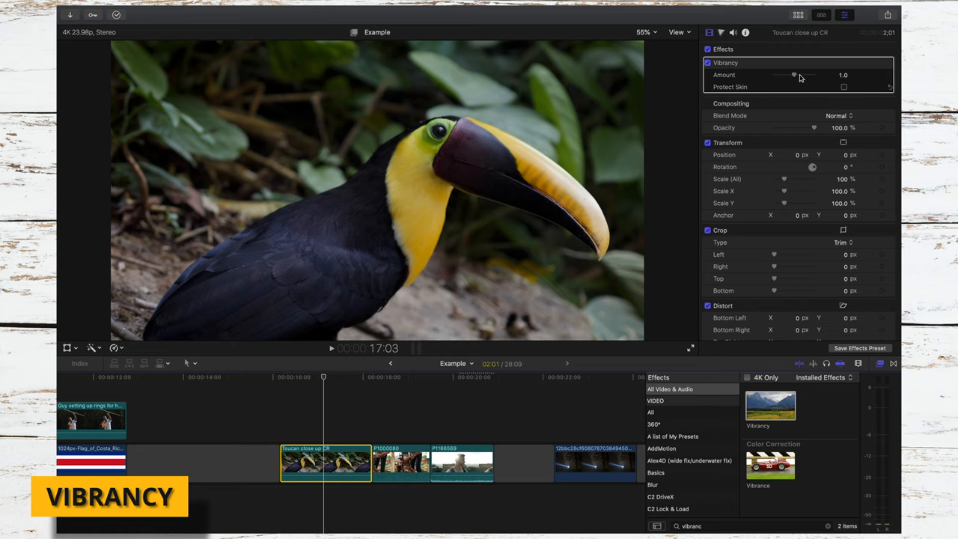
pyautogui.moveTo(793, 75); pyautogui.dragTo(812, 74)
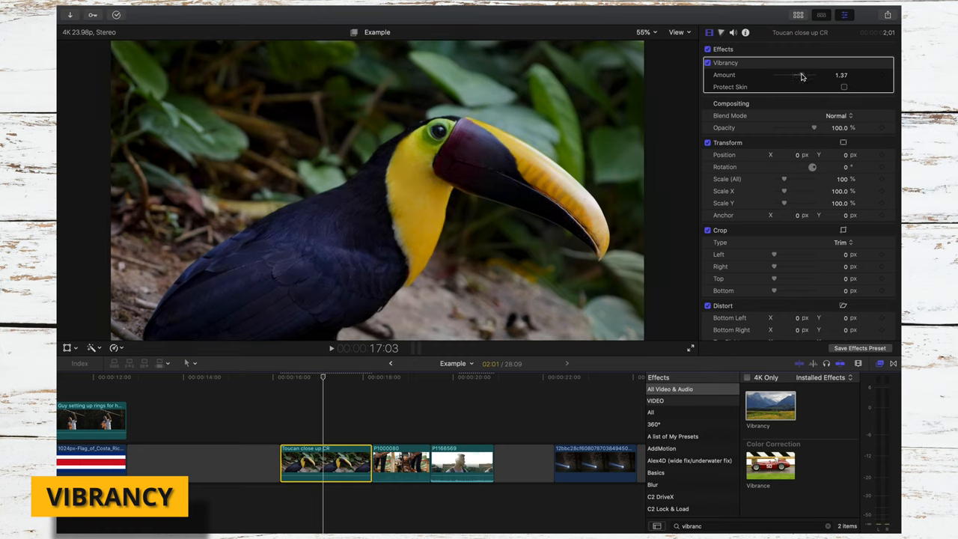
pyautogui.moveTo(804, 75); pyautogui.dragTo(797, 75)
pyautogui.write('streaks')
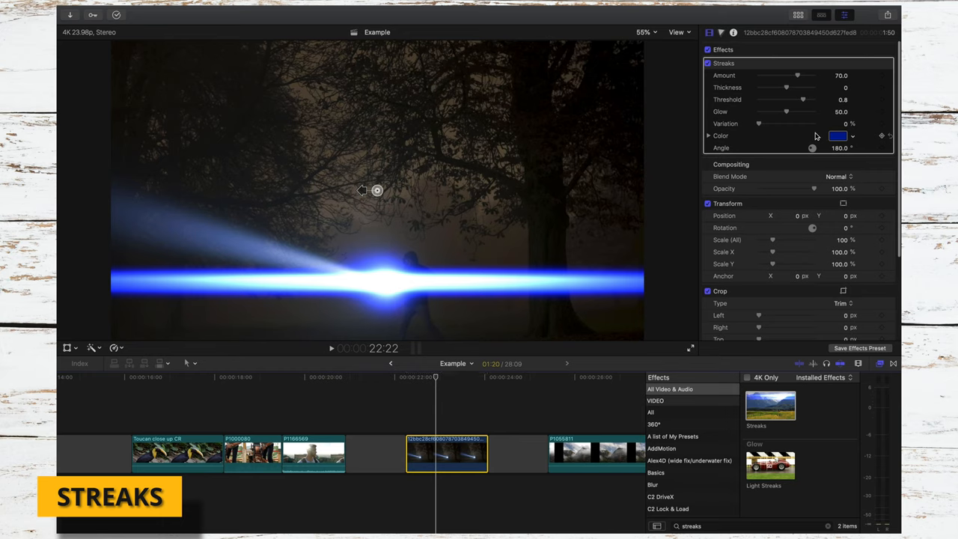
# - Set the forest clip's Streaks to amount about 28, threshold 0.51, in a blue colour
pyautogui.moveTo(797, 75); pyautogui.dragTo(784, 75)
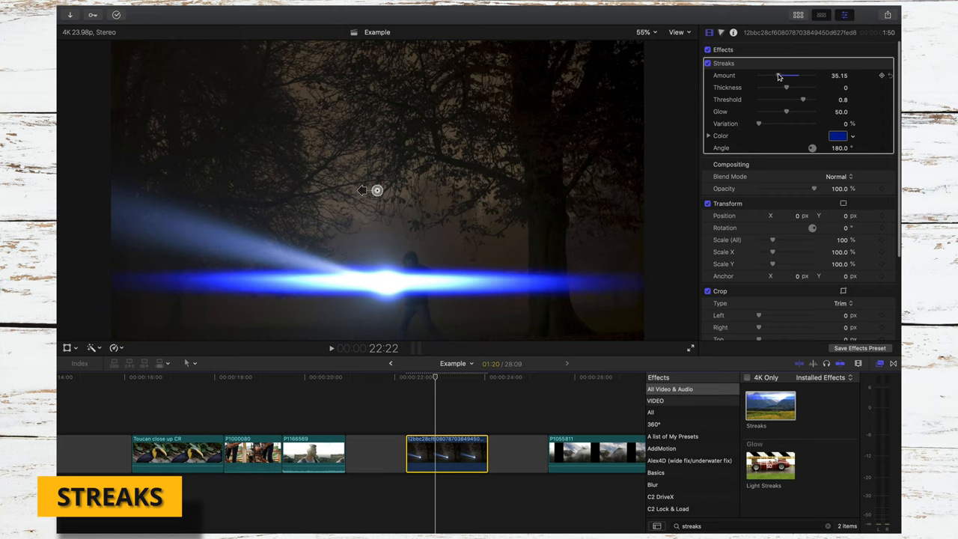
pyautogui.moveTo(790, 76); pyautogui.dragTo(774, 76)
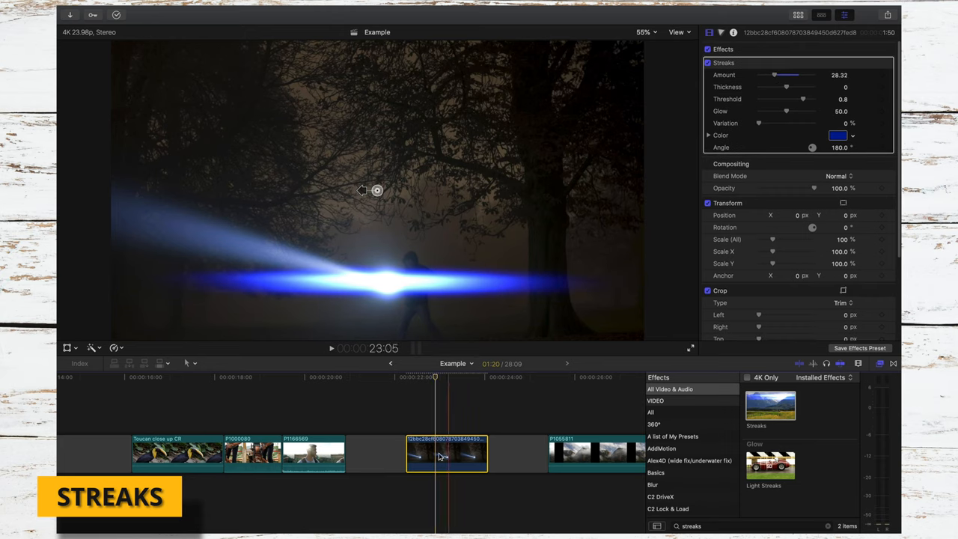
pyautogui.moveTo(786, 86); pyautogui.dragTo(773, 87)
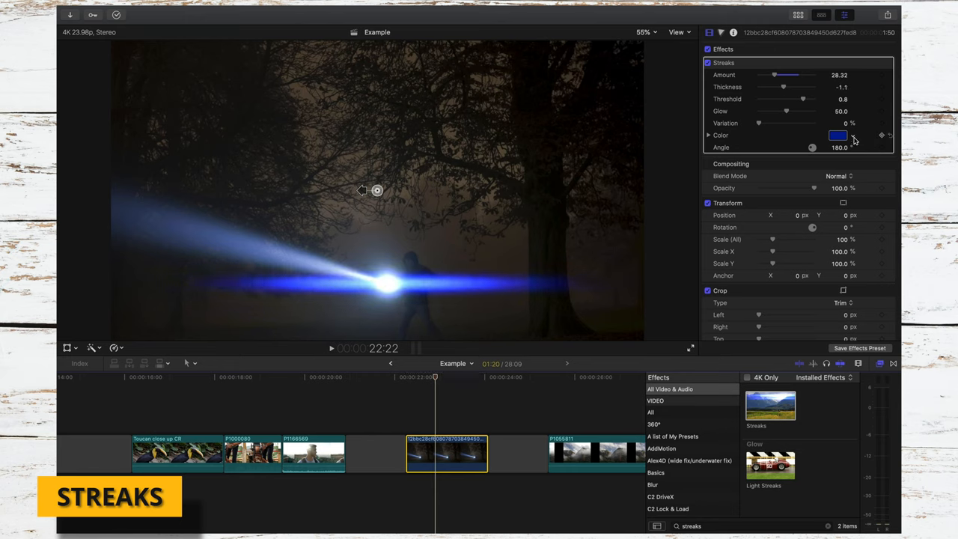
pyautogui.click(837, 135)
pyautogui.write('171')
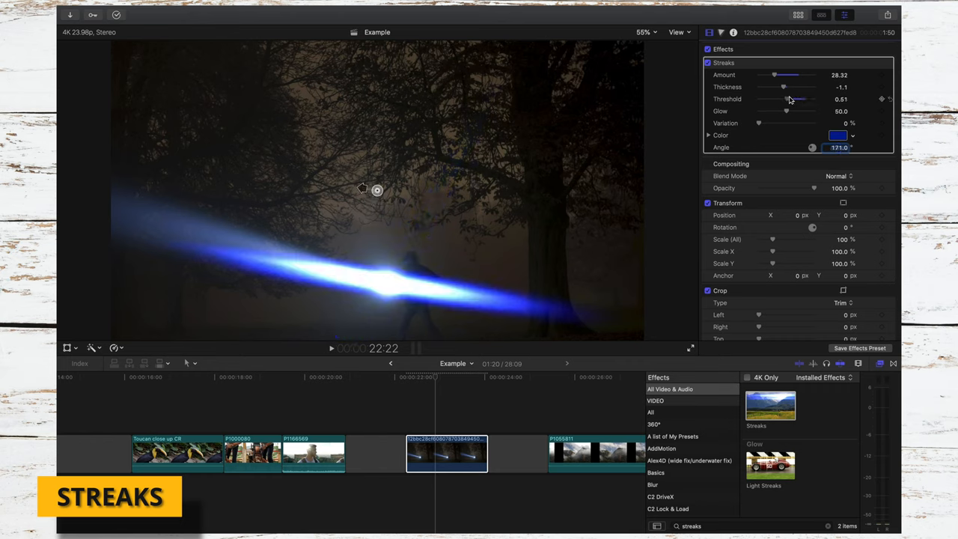
pyautogui.moveTo(783, 87); pyautogui.dragTo(761, 87)
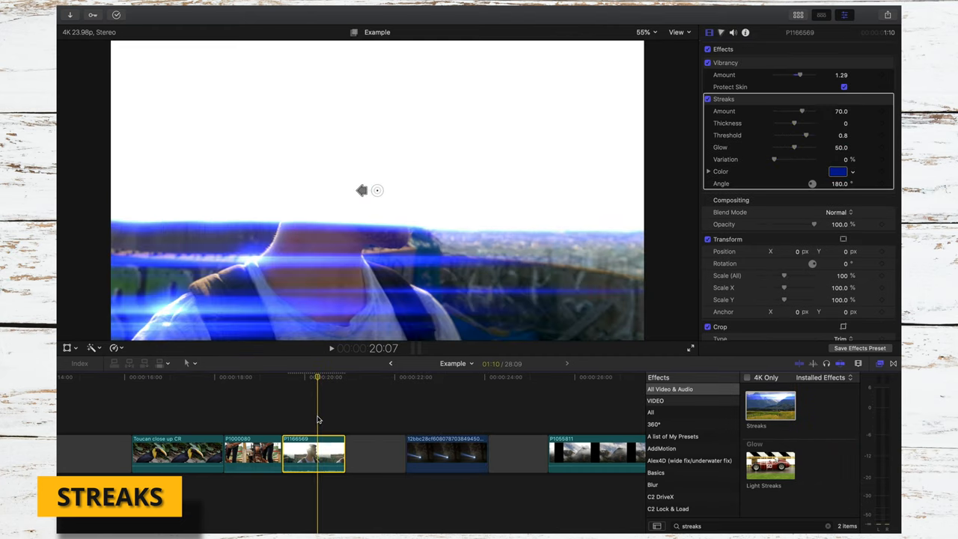
pyautogui.moveTo(316, 423)
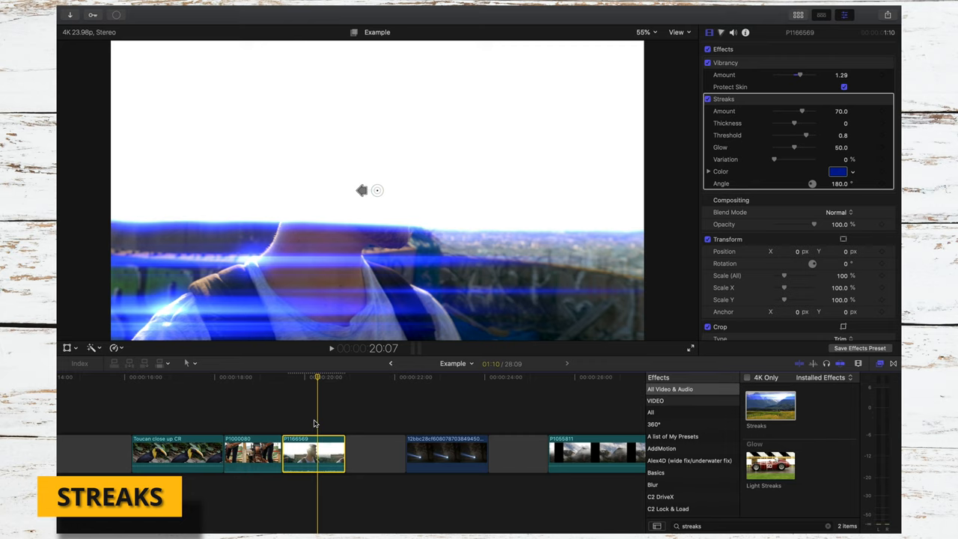
pyautogui.moveTo(323, 405)
pyautogui.write('flipp')
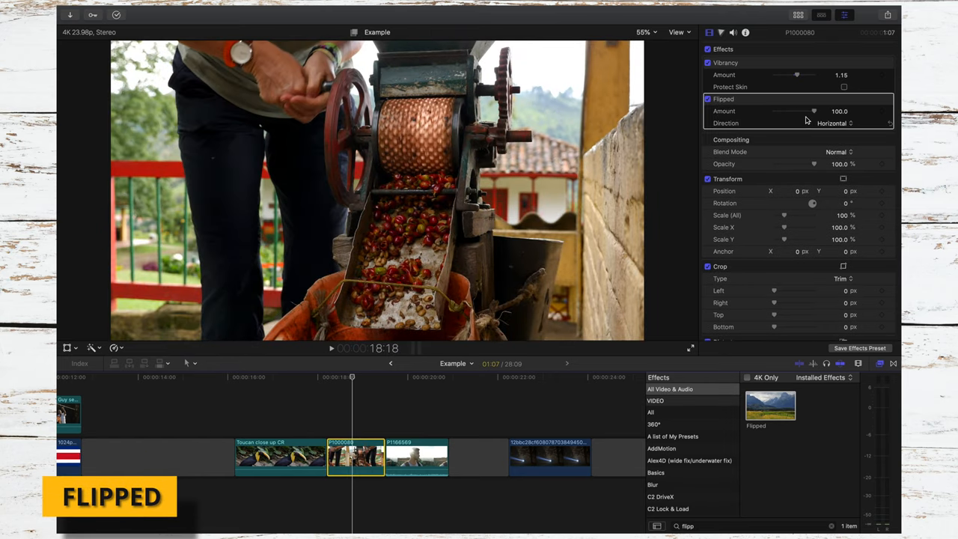
# - Compare Flipped on and off, then set Direction Horizontal with Amount about 35
pyautogui.click(708, 99)
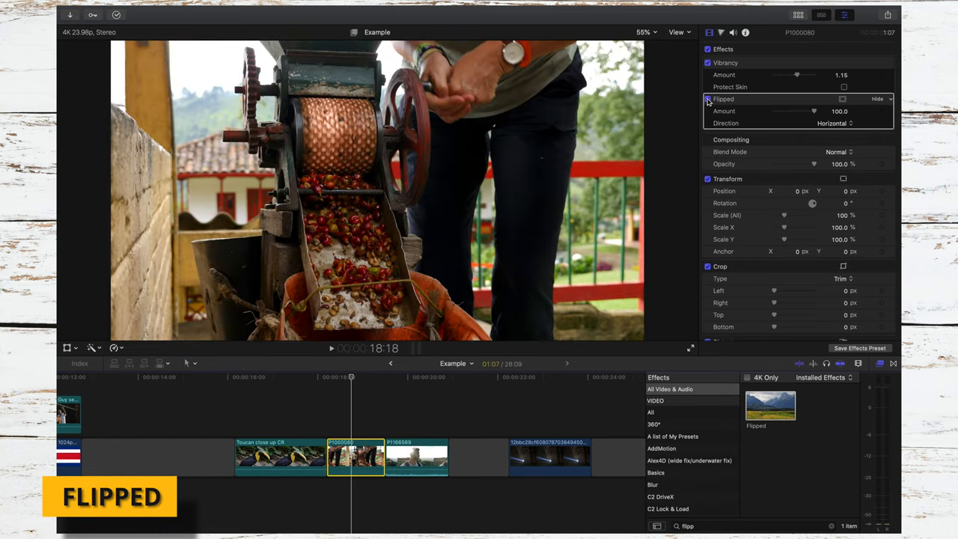
pyautogui.click(707, 99)
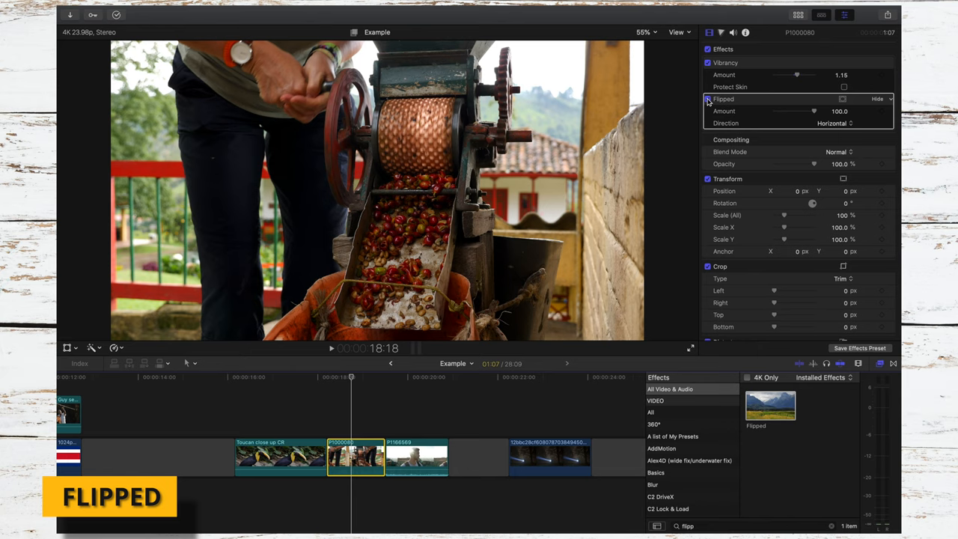
pyautogui.click(831, 124)
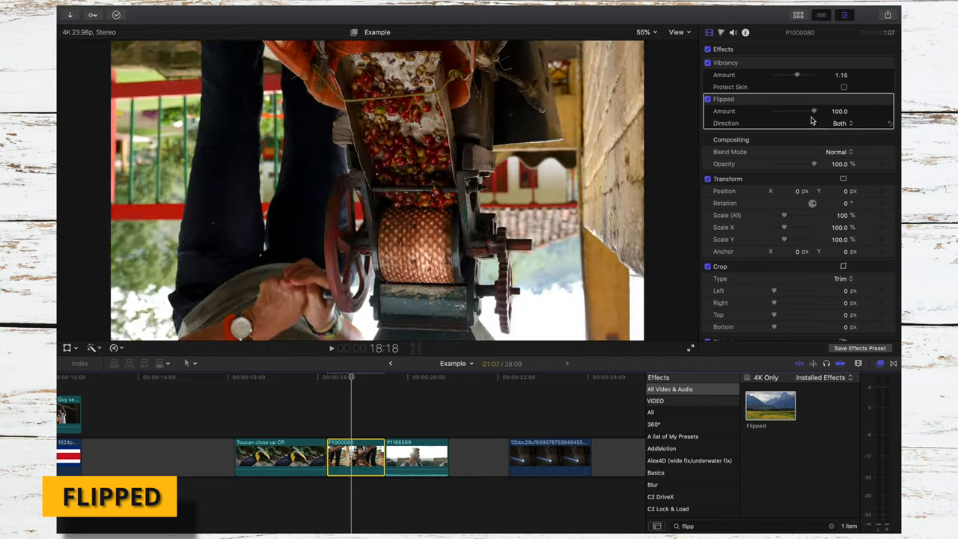
pyautogui.moveTo(813, 111); pyautogui.dragTo(803, 111)
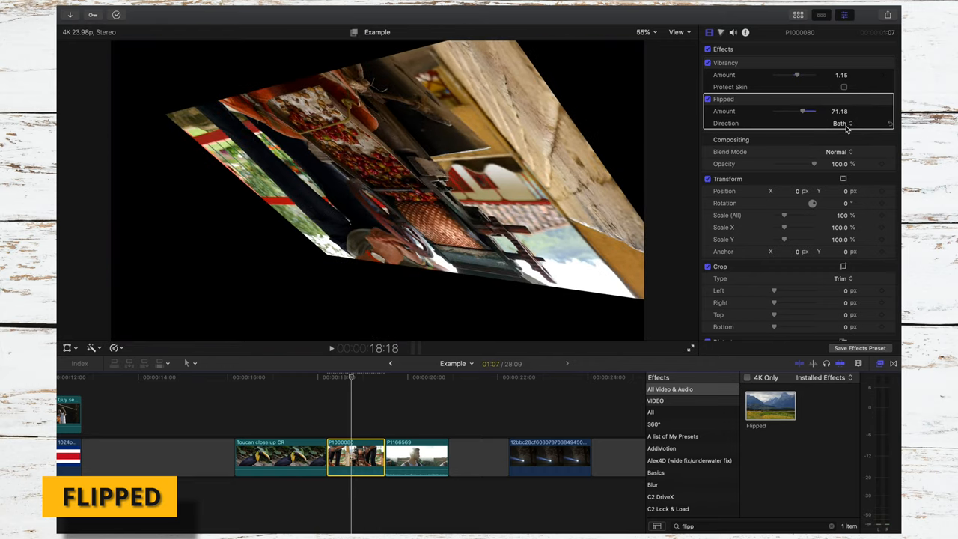
pyautogui.click(838, 122)
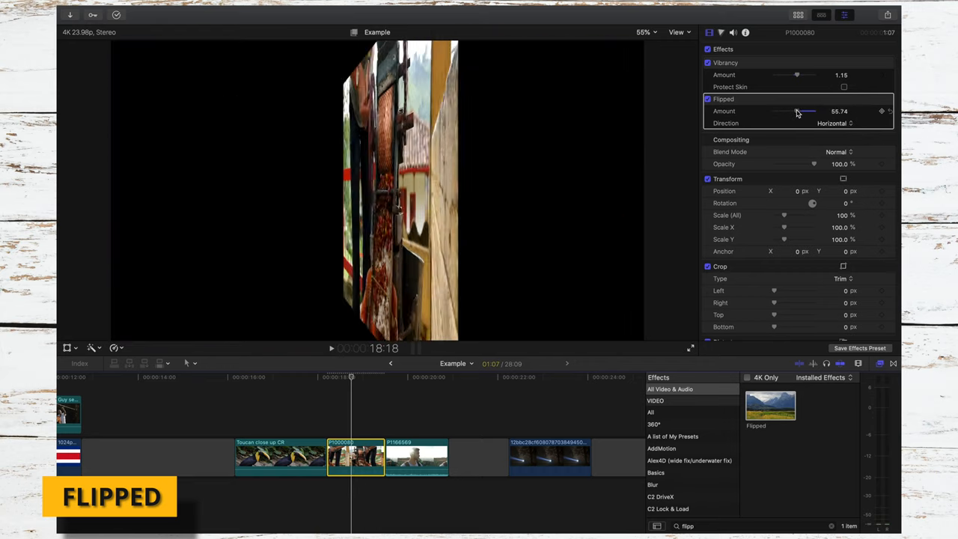
pyautogui.moveTo(812, 111); pyautogui.dragTo(799, 111)
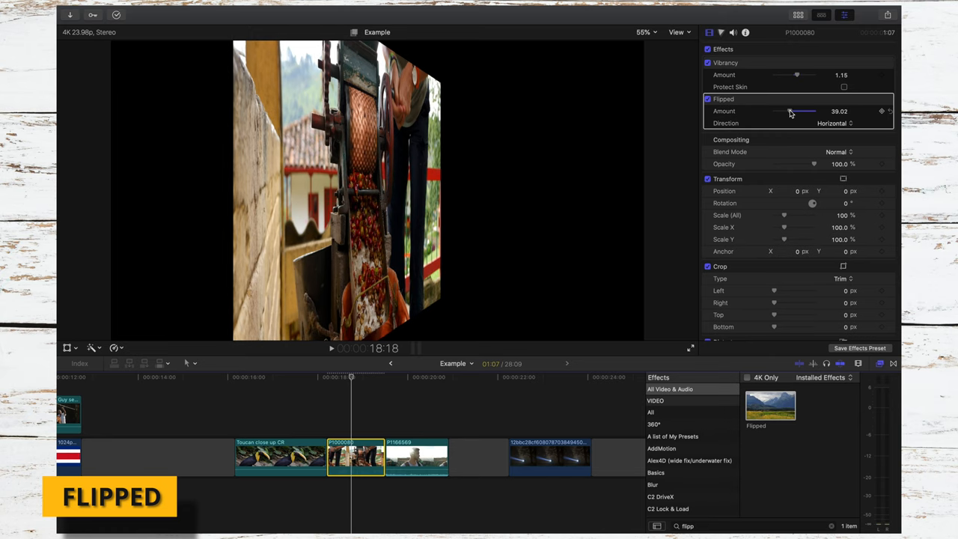
pyautogui.click(834, 122)
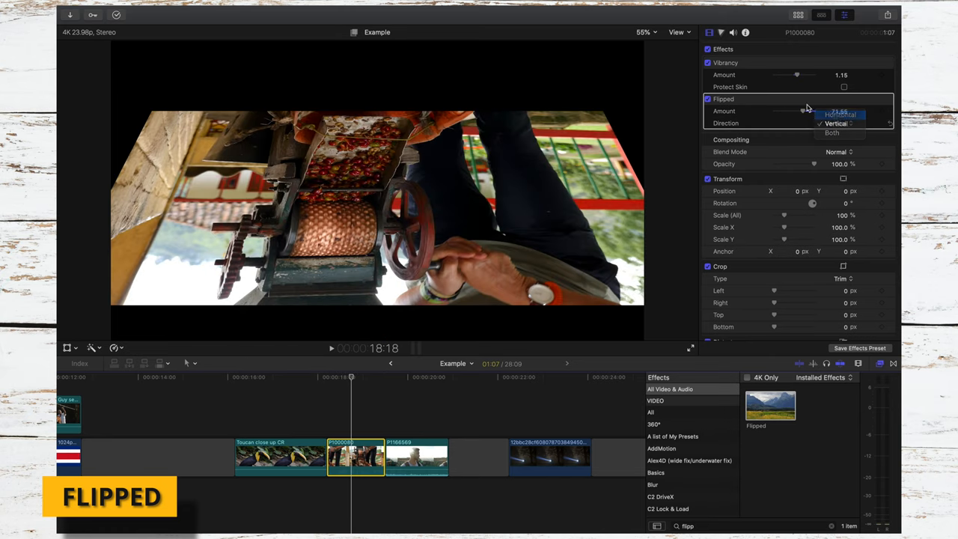
pyautogui.click(837, 115)
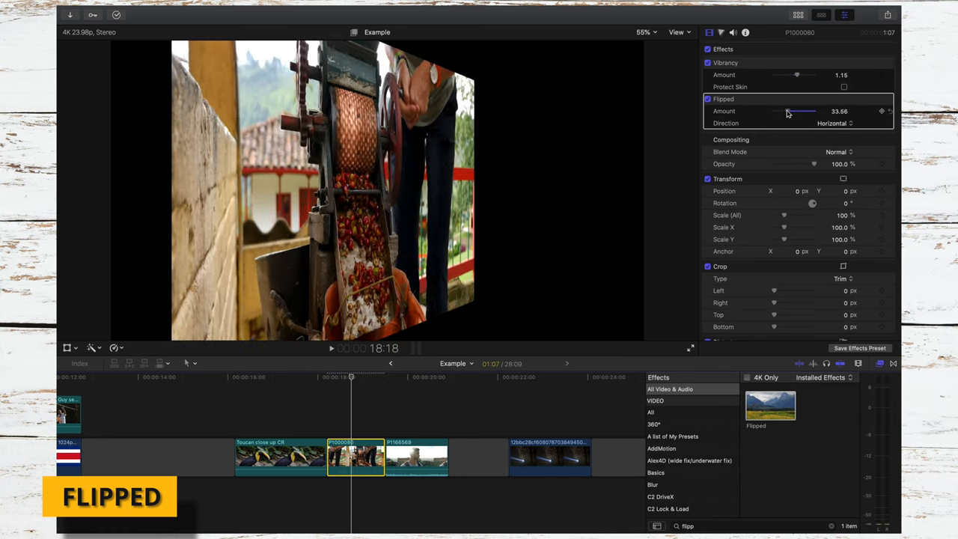
pyautogui.click(832, 123)
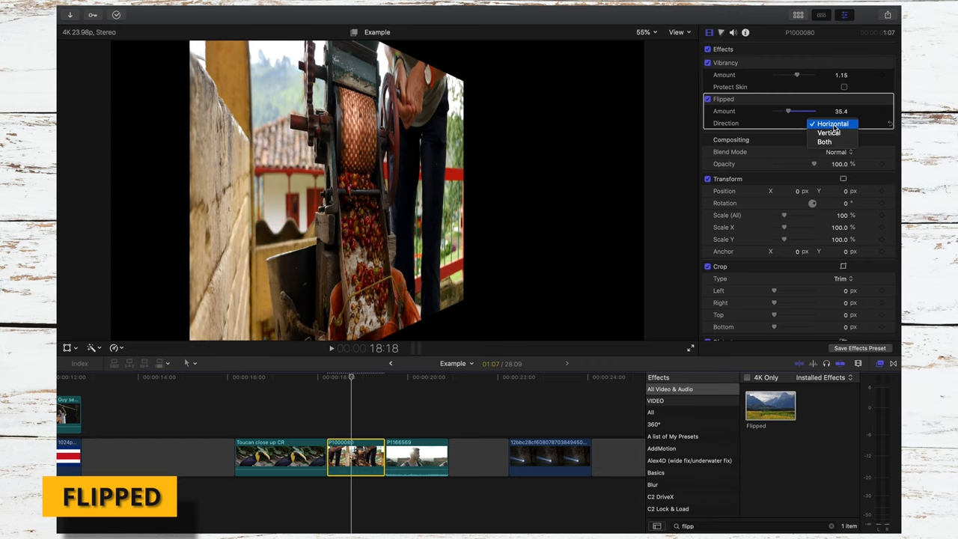
pyautogui.click(833, 124)
pyautogui.write('letter')
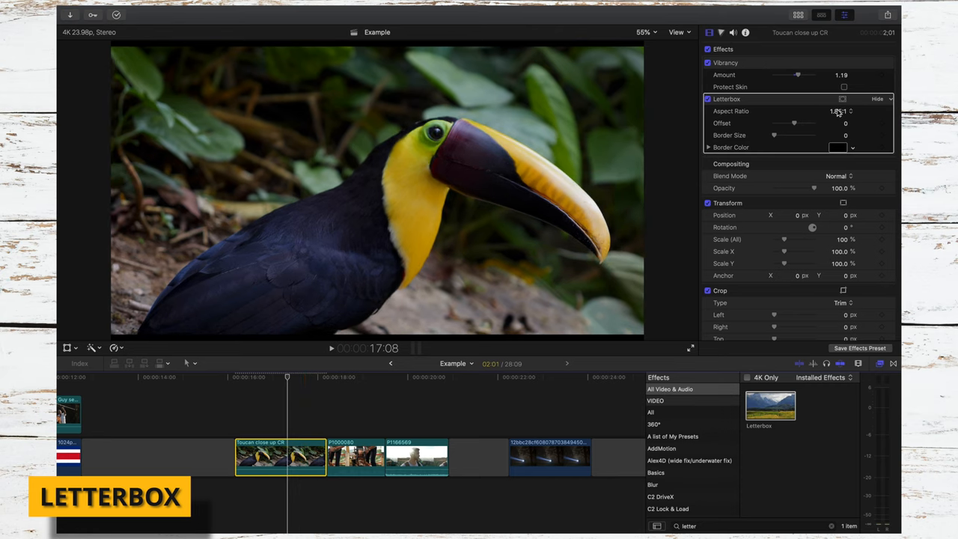
# - Choose a wider Letterbox aspect ratio for the toucan clip
pyautogui.click(838, 110)
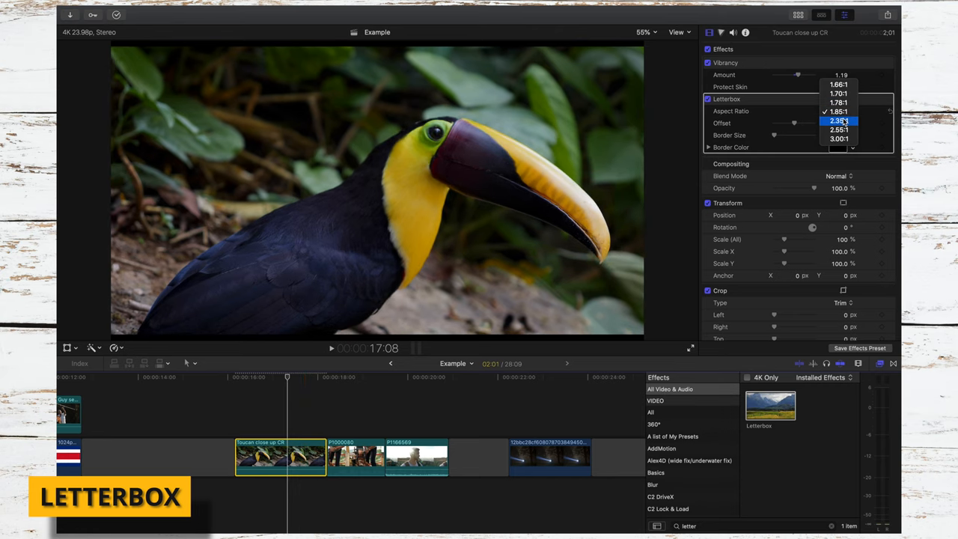
pyautogui.click(839, 120)
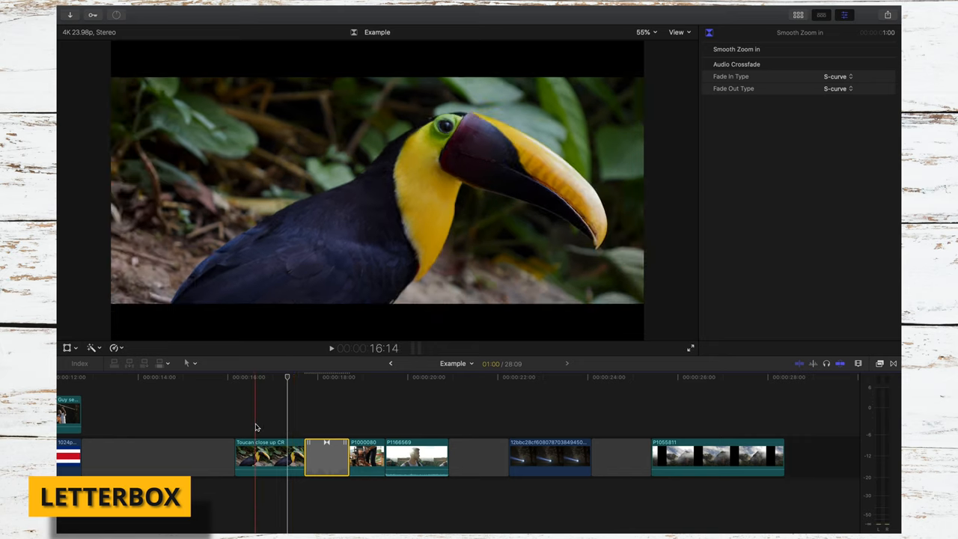
pyautogui.click(327, 427)
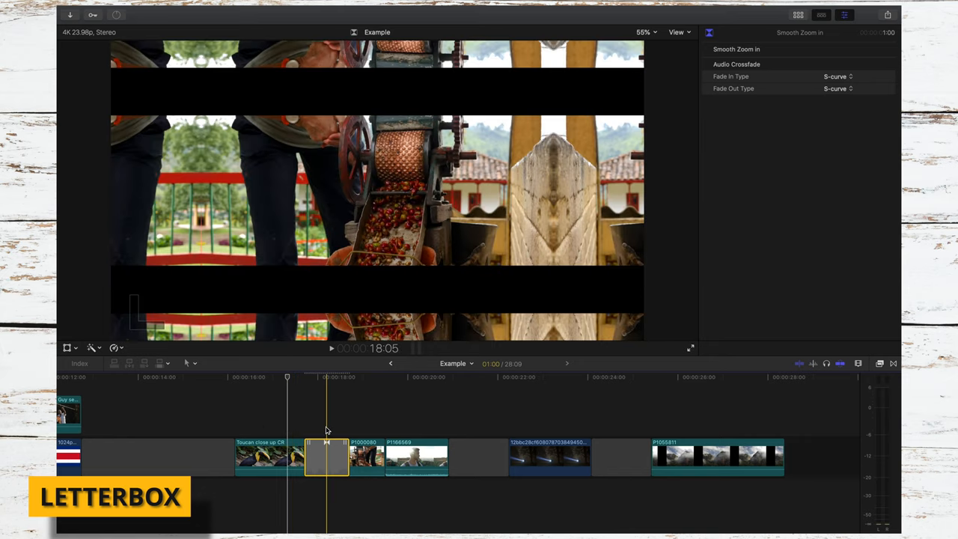
pyautogui.moveTo(327, 427); pyautogui.dragTo(305, 427)
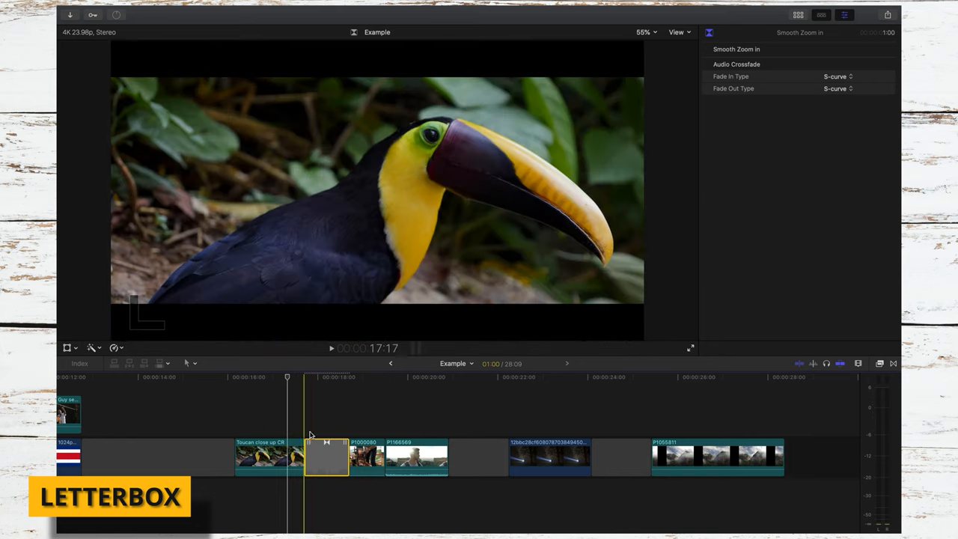
pyautogui.click(327, 457)
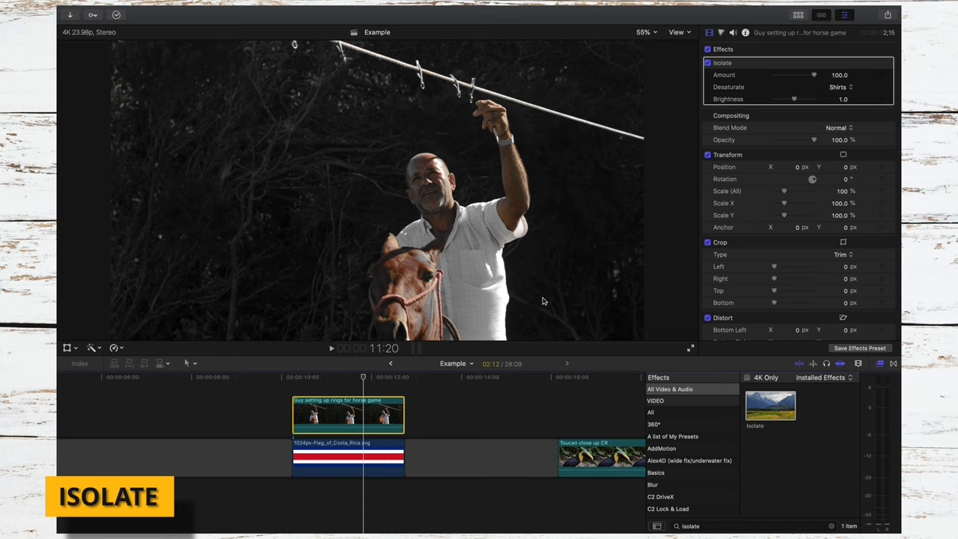
# - Set the Isolate effect's Desaturate target to Skin on the horse-rider clip
pyautogui.click(337, 414)
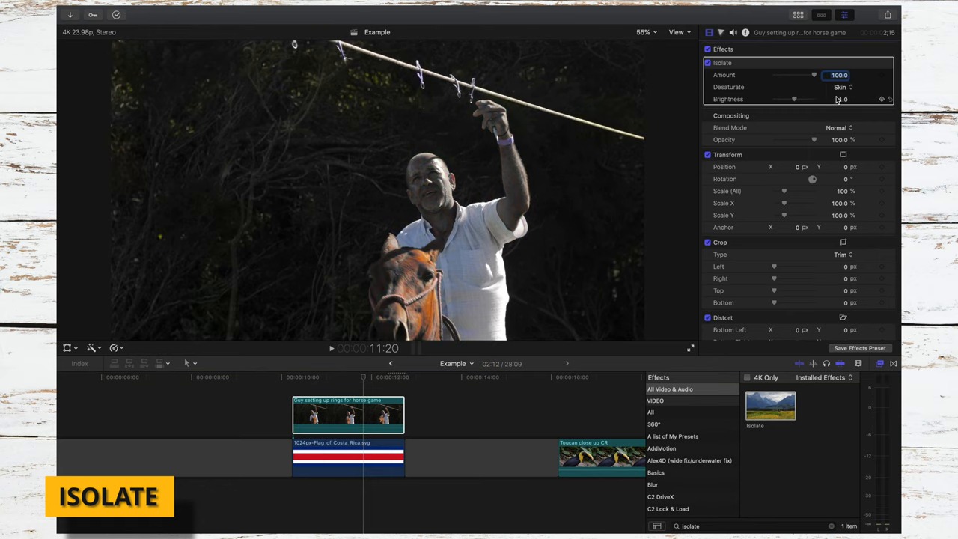
pyautogui.click(841, 87)
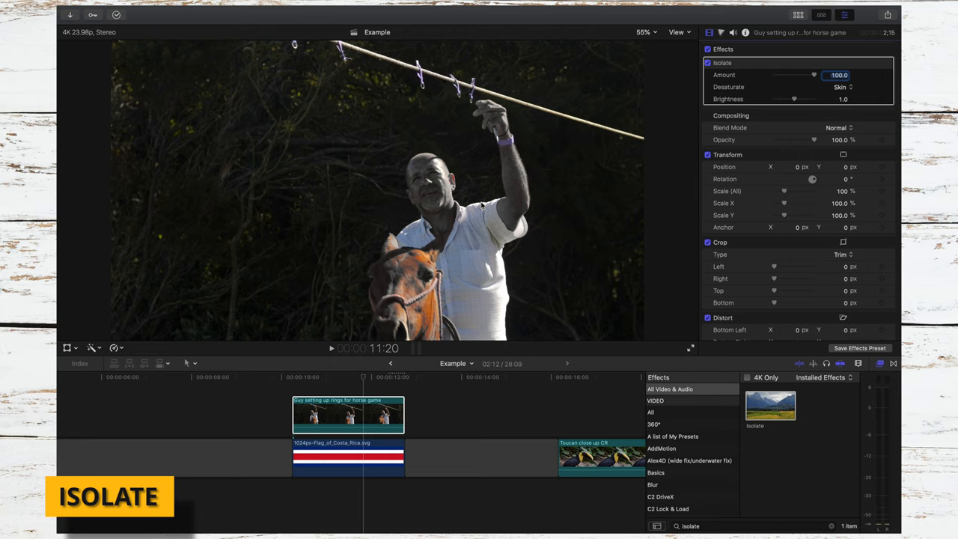
pyautogui.moveTo(510, 197)
pyautogui.write('crop')
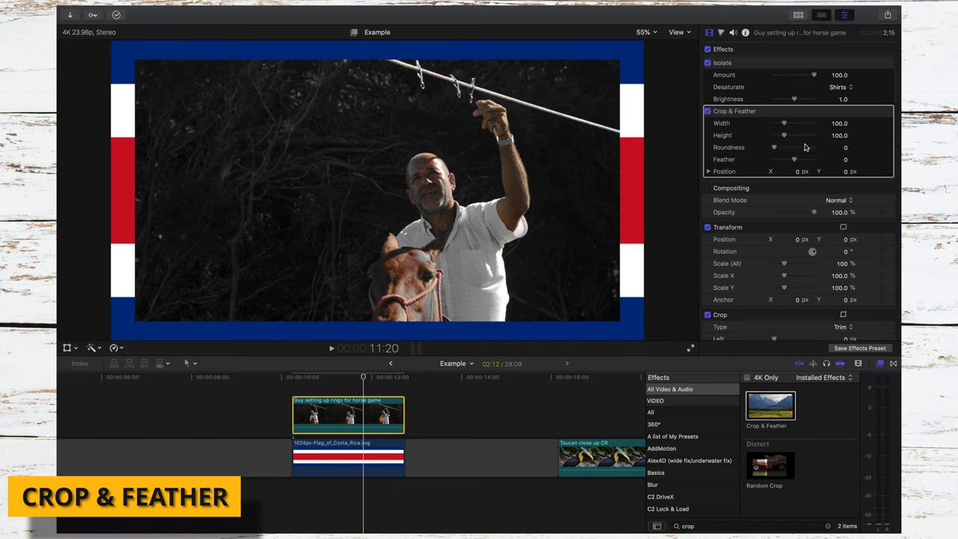
# - Narrow the Crop & Feather width to about 70 and feather the rider clip's edges softly
pyautogui.moveTo(784, 123); pyautogui.dragTo(815, 123)
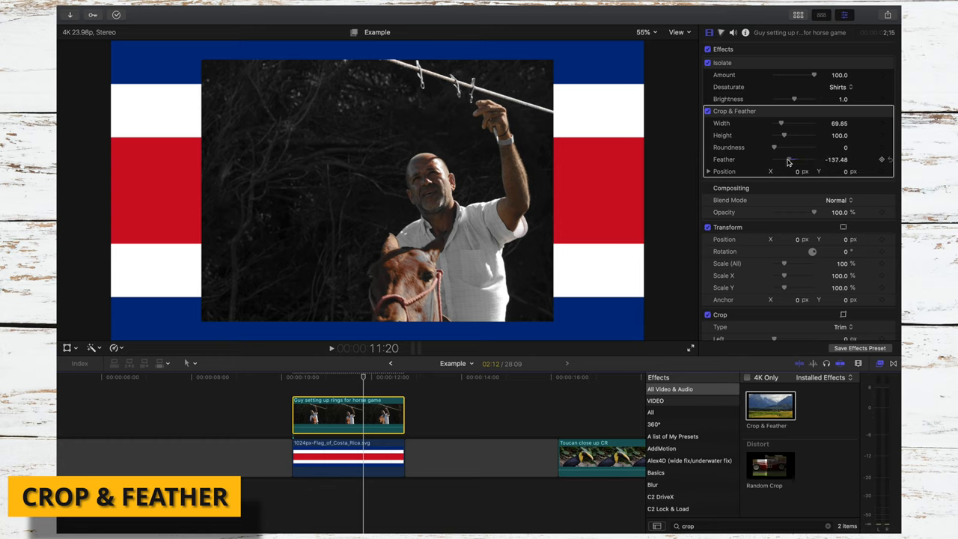
pyautogui.moveTo(789, 160); pyautogui.dragTo(784, 159)
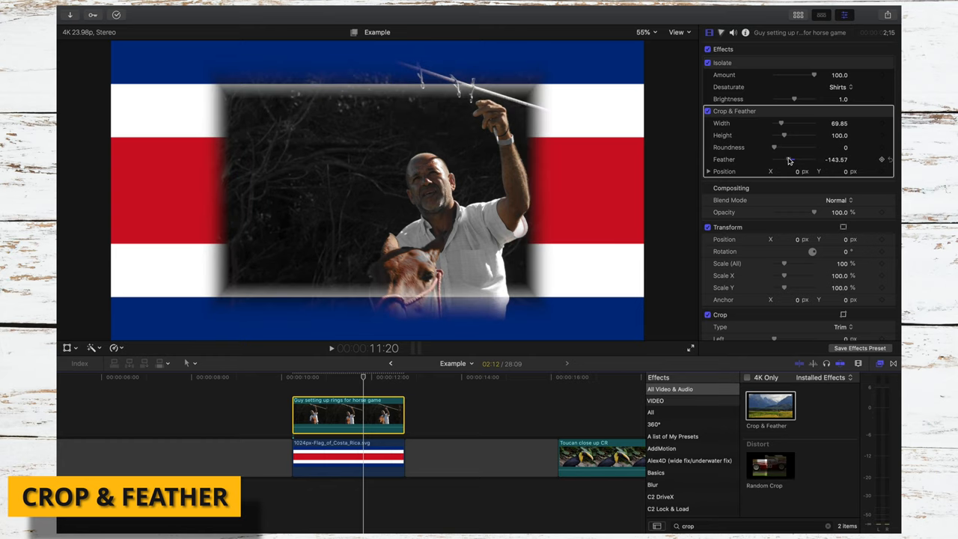
pyautogui.moveTo(774, 159); pyautogui.dragTo(785, 159)
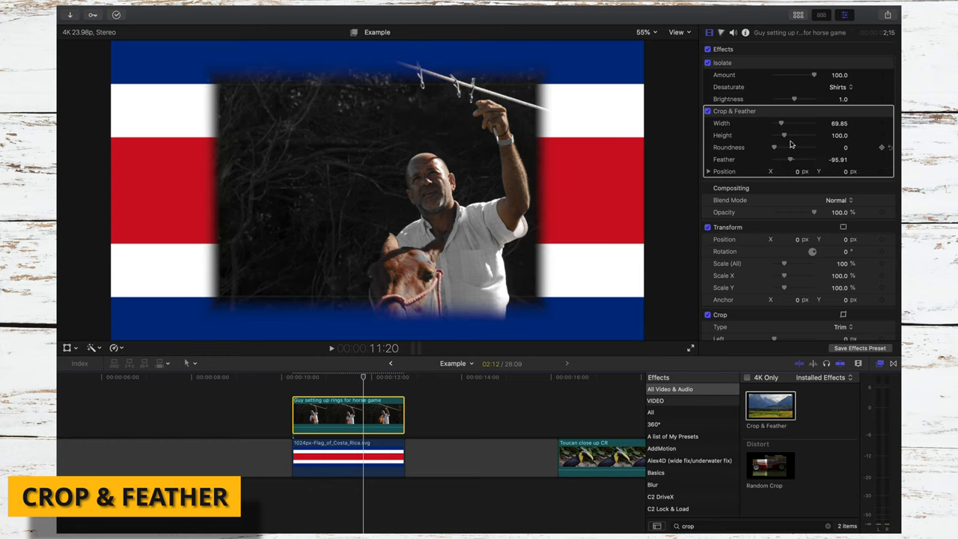
pyautogui.moveTo(780, 148); pyautogui.dragTo(790, 148)
pyautogui.write('handh')
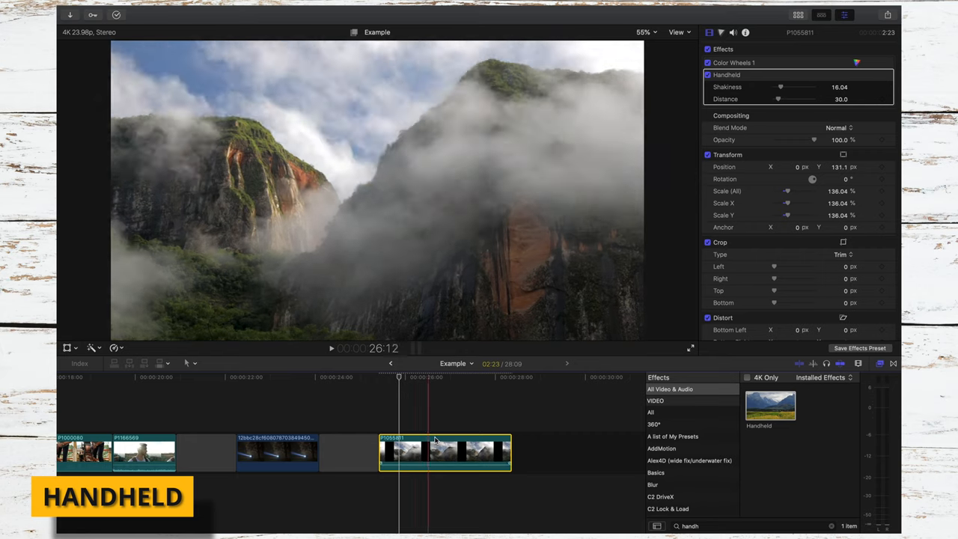
# - Dial Handheld on the mountain clip down to shakiness about 7 and distance about 17 after trying stronger shake
pyautogui.moveTo(779, 99); pyautogui.dragTo(778, 99)
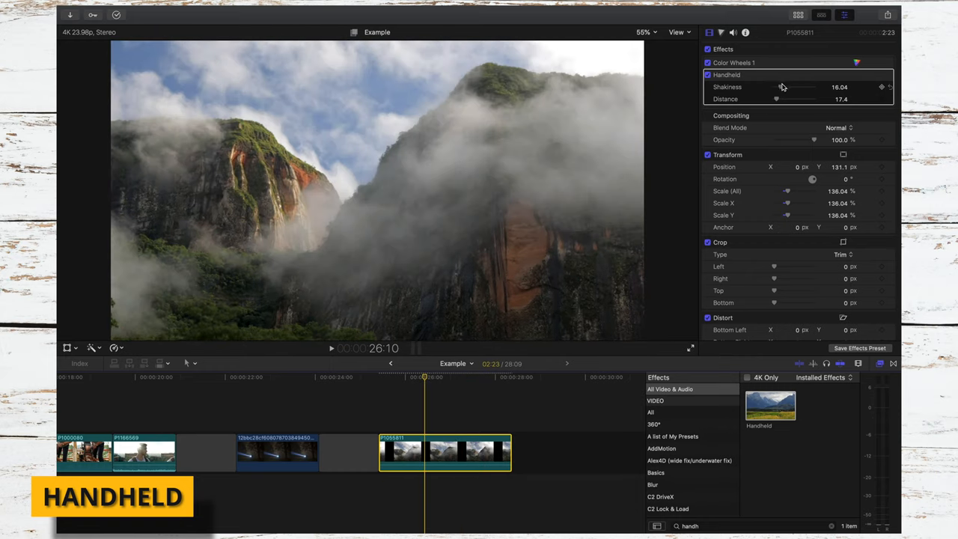
pyautogui.moveTo(797, 87); pyautogui.dragTo(777, 87)
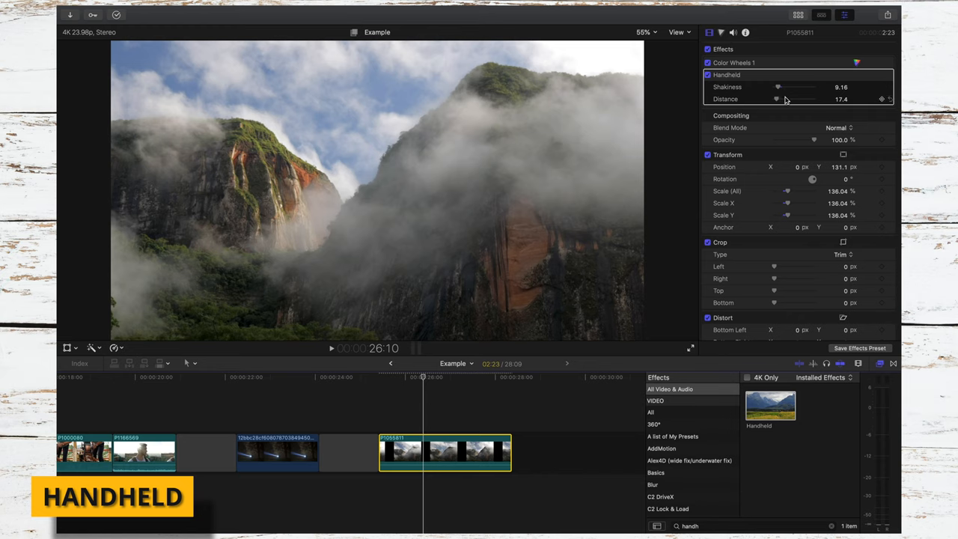
pyautogui.moveTo(776, 87); pyautogui.dragTo(812, 87)
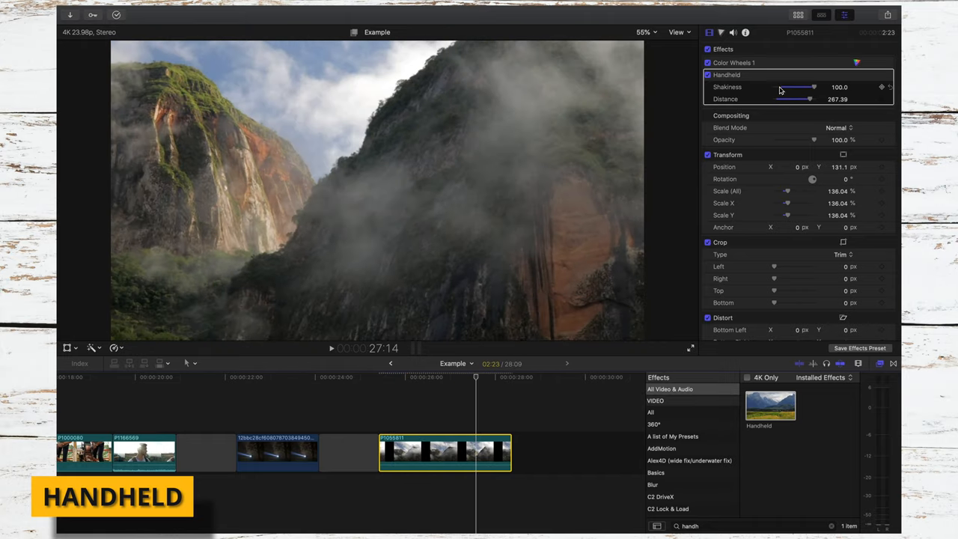
pyautogui.moveTo(812, 87); pyautogui.dragTo(776, 86)
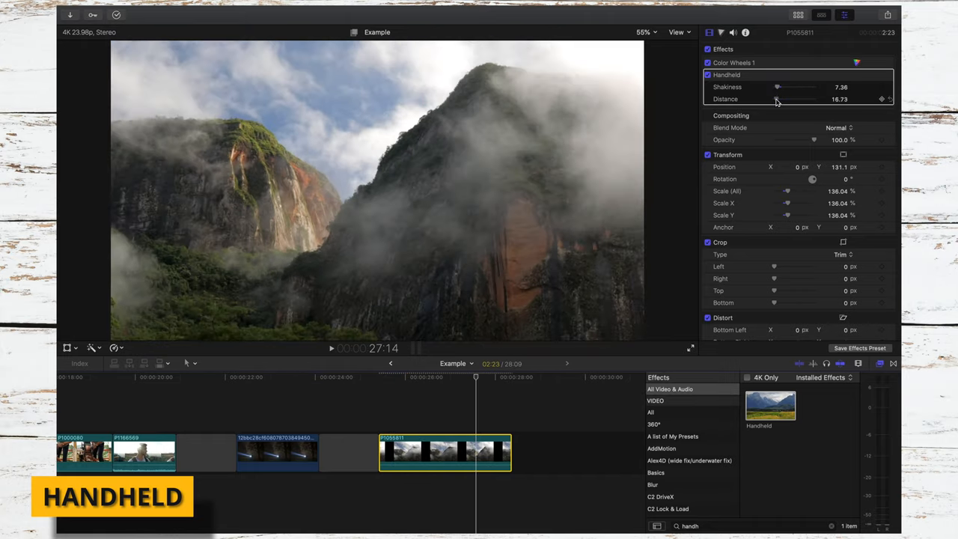